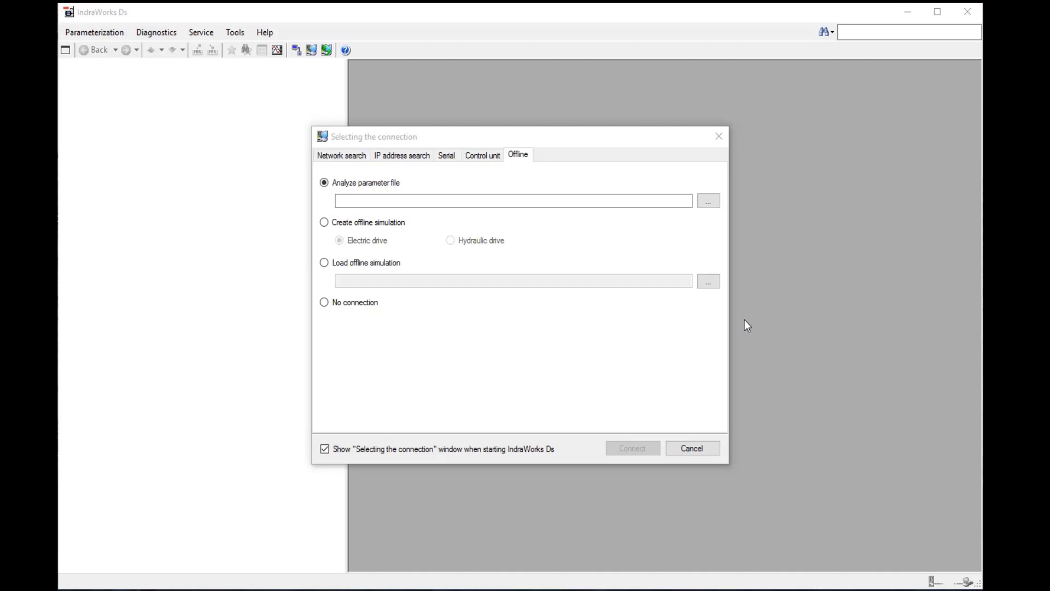
pyautogui.moveTo(390, 166)
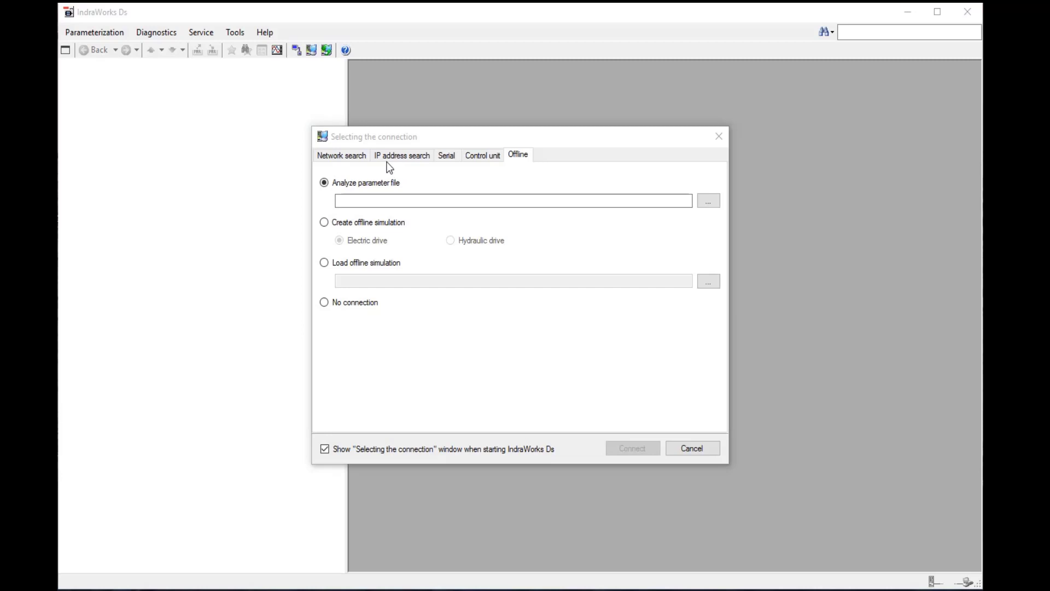
pyautogui.moveTo(486, 188)
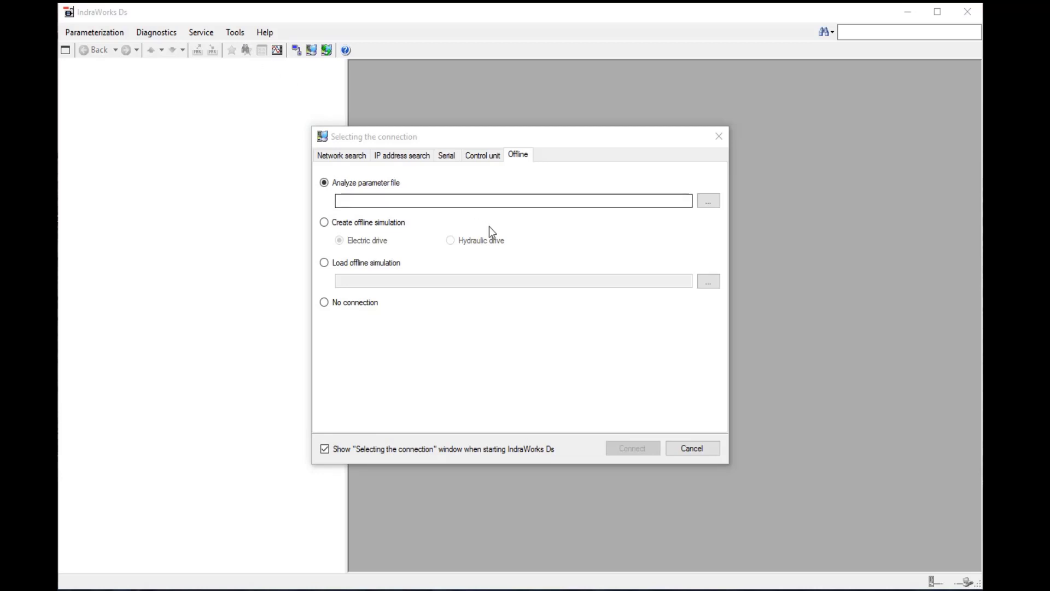
pyautogui.moveTo(529, 291)
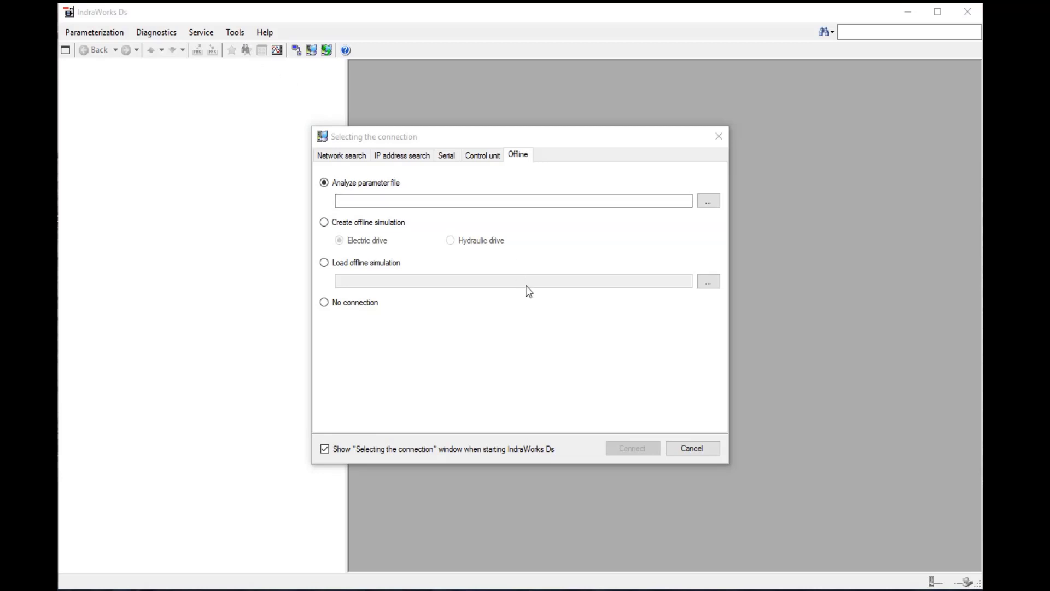
# Show the IP address search range 192.168.0.1 to 192.168.0.254 and focus its start address.
pyautogui.click(401, 155)
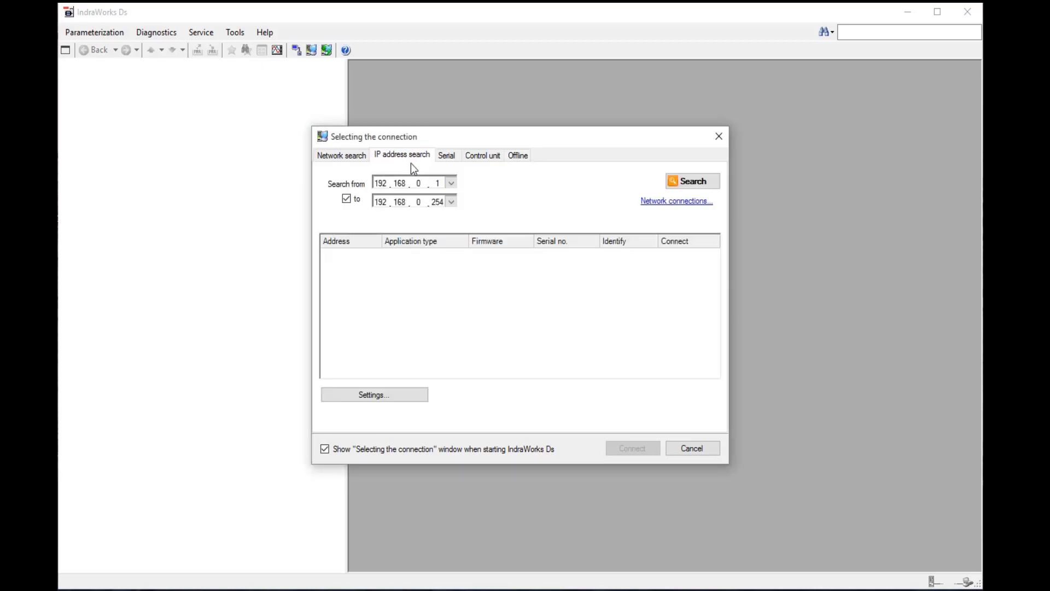
pyautogui.click(381, 183)
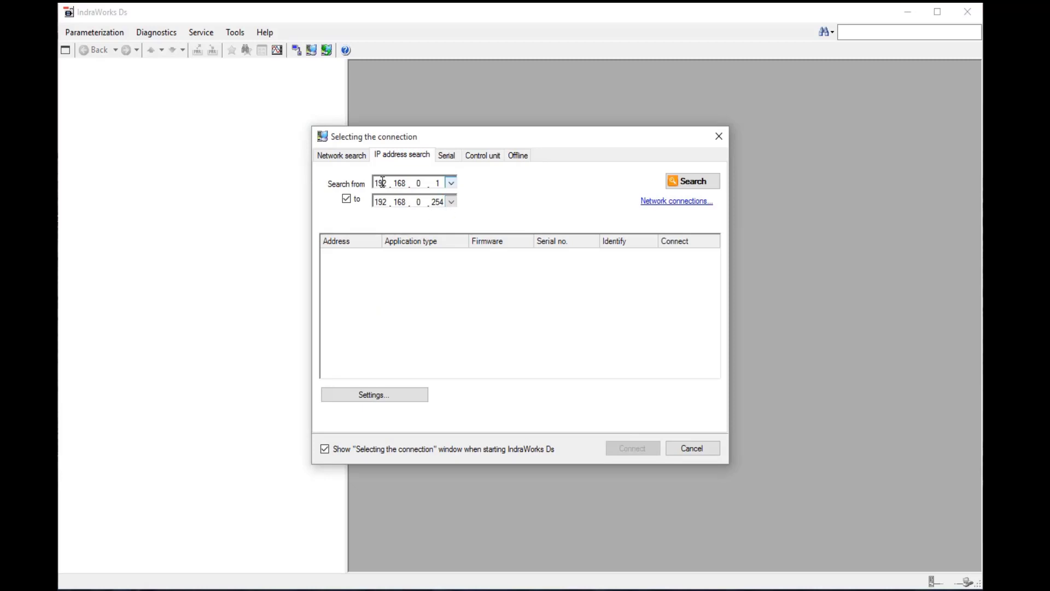
pyautogui.moveTo(405, 162)
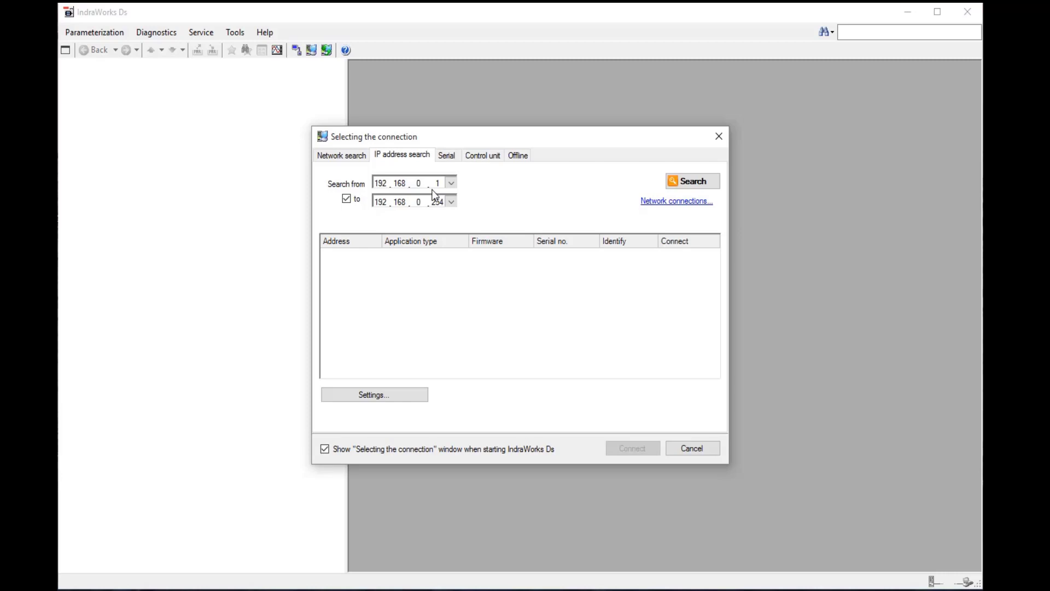
# Run a network search, finding the CSoE drive at 192.168.1.103, and review adapter choices.
pyautogui.click(340, 154)
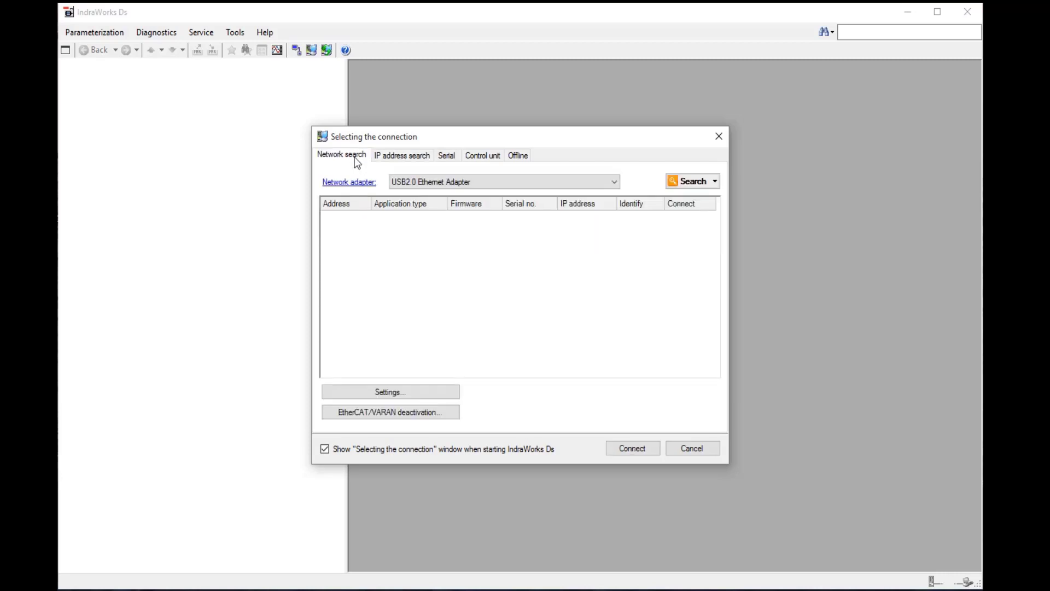
pyautogui.click(692, 182)
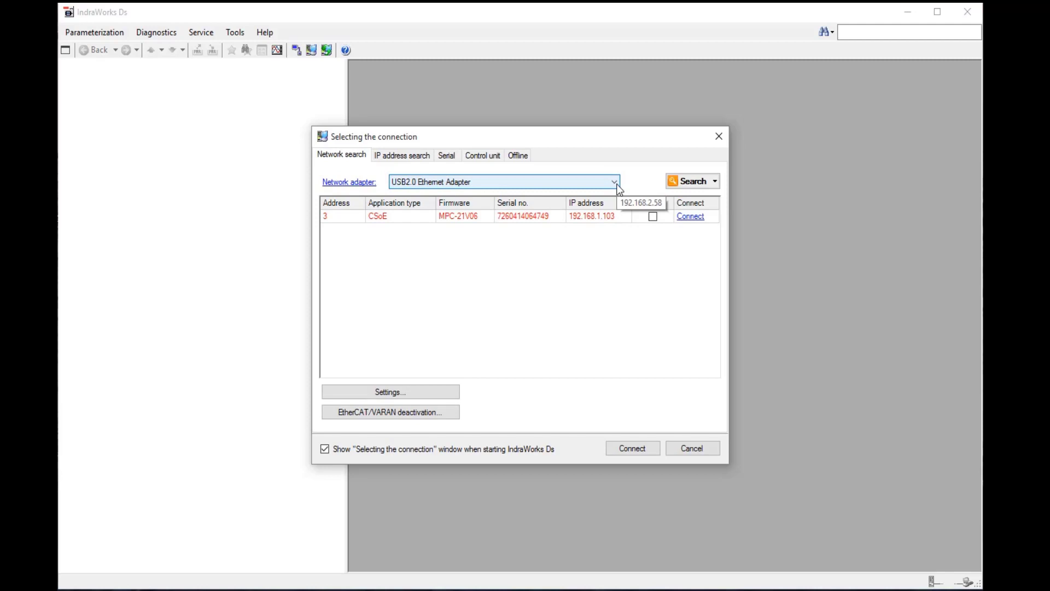
pyautogui.click(613, 182)
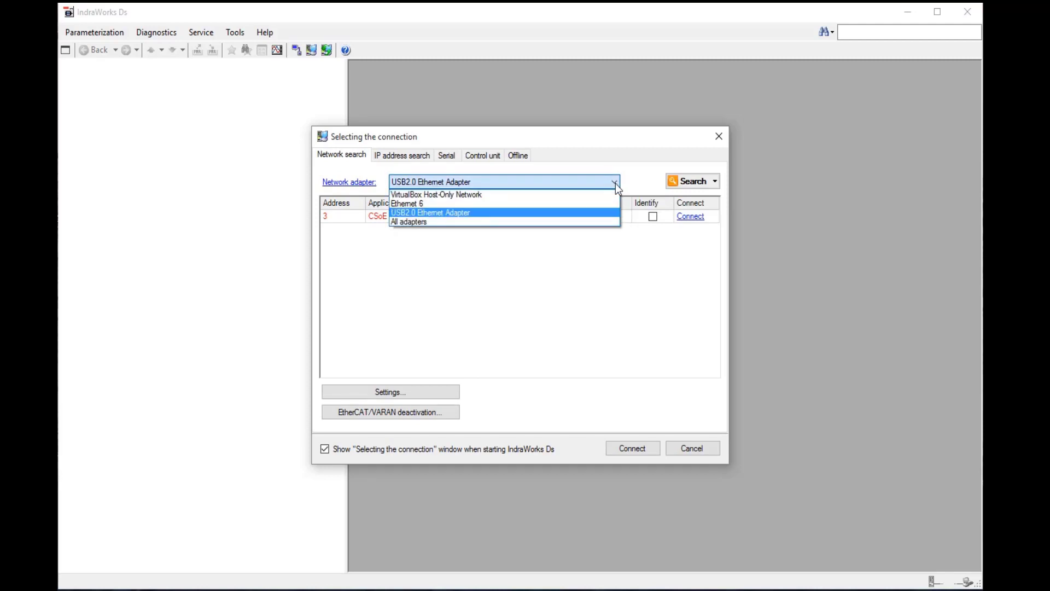
pyautogui.moveTo(490, 196)
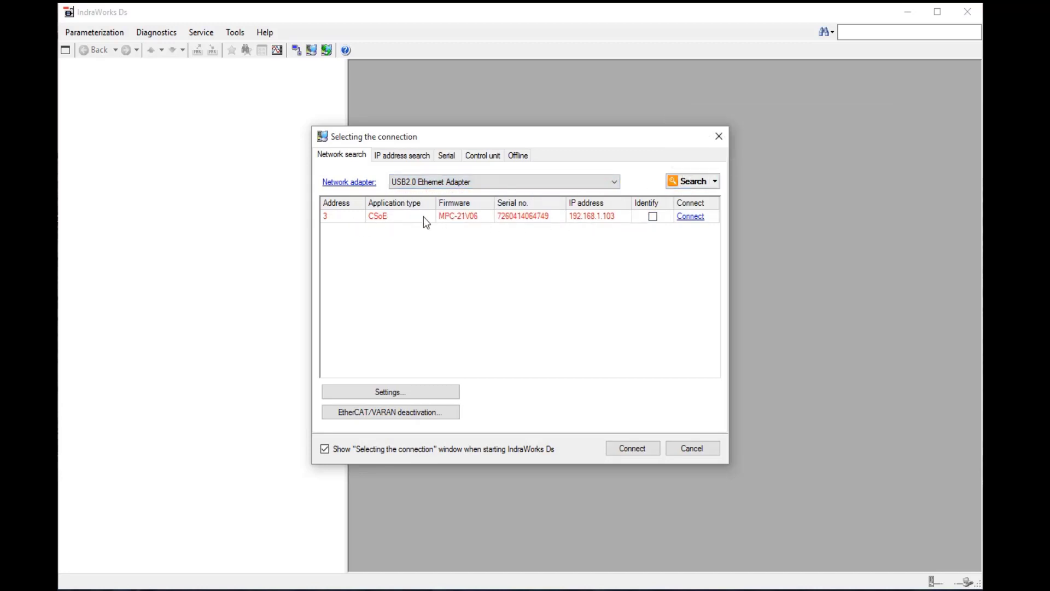
pyautogui.moveTo(601, 243)
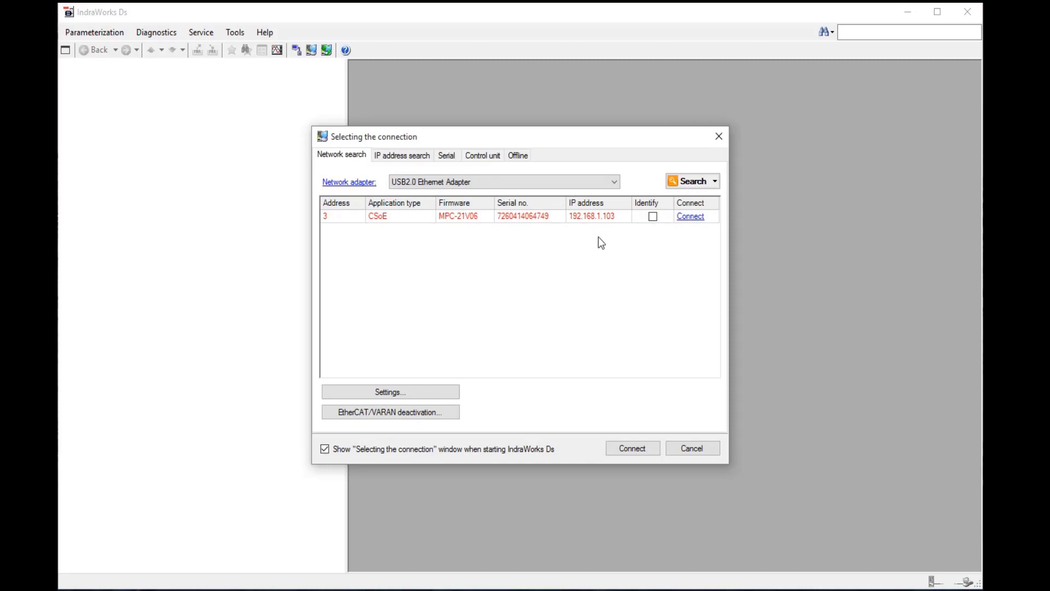
pyautogui.moveTo(591, 215)
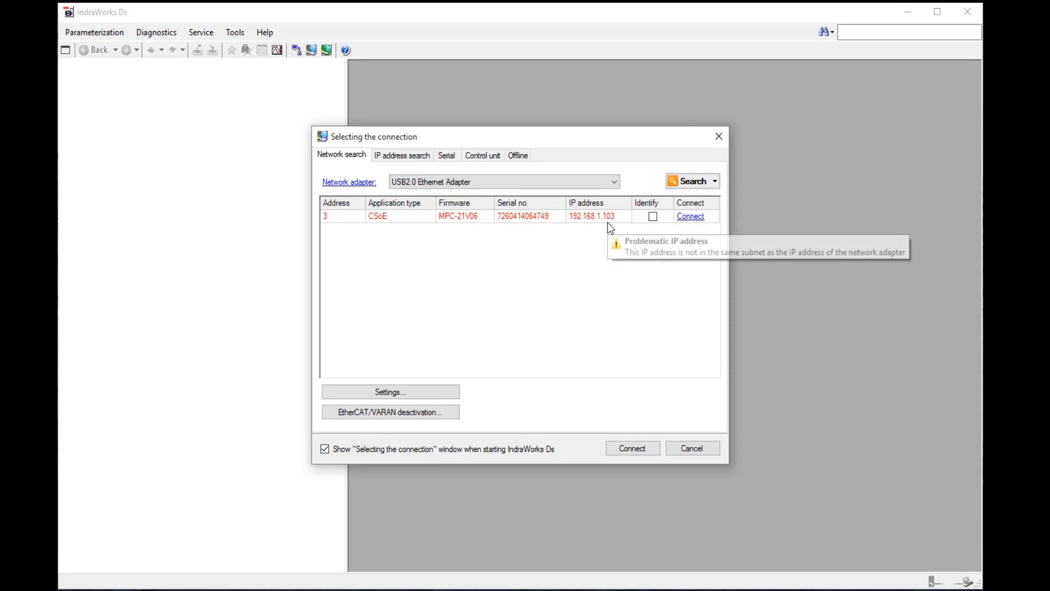
pyautogui.moveTo(612, 233)
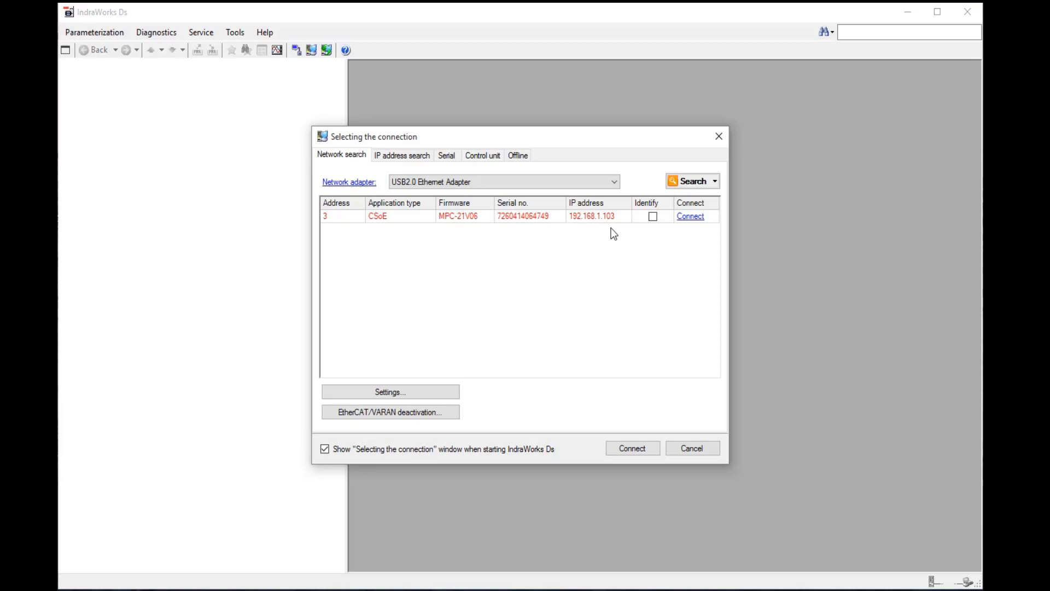
pyautogui.moveTo(608, 229)
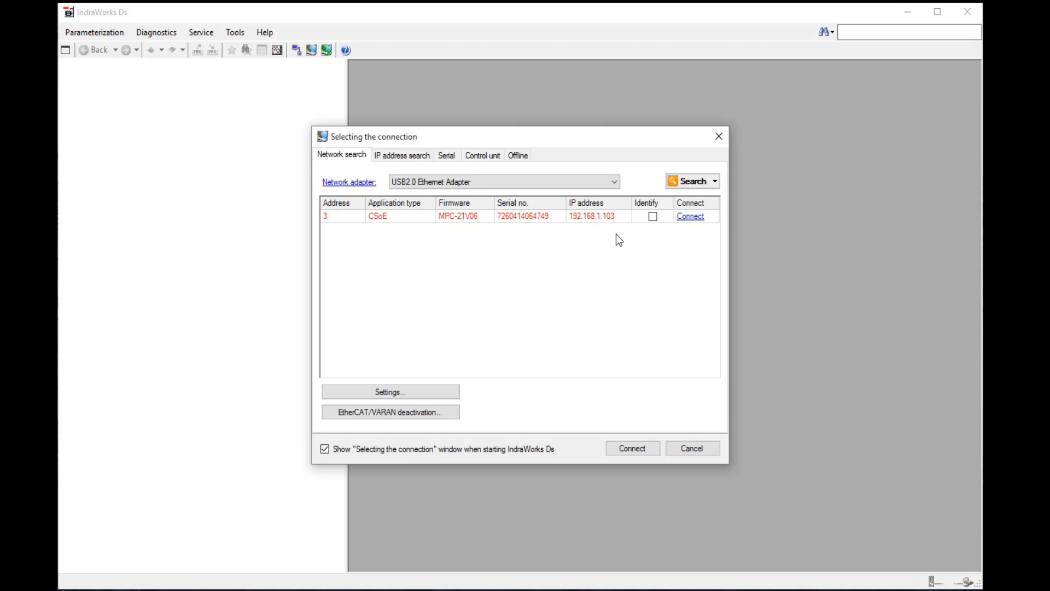
# Connect to the CSoE drive at 192.168.1.103, prompting the IP configuration adjustment.
pyautogui.click(690, 215)
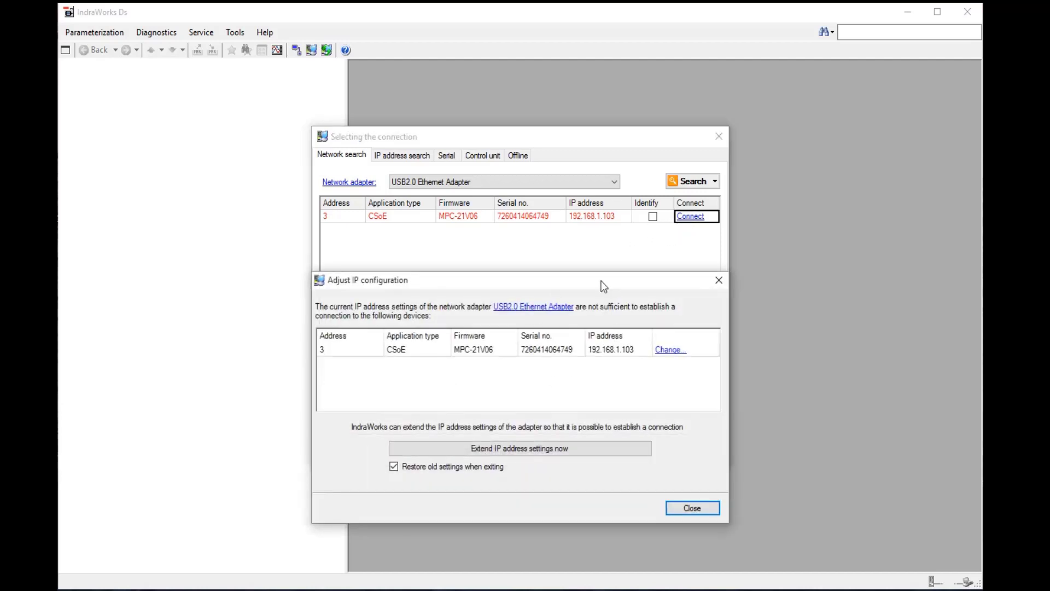
pyautogui.moveTo(510, 390)
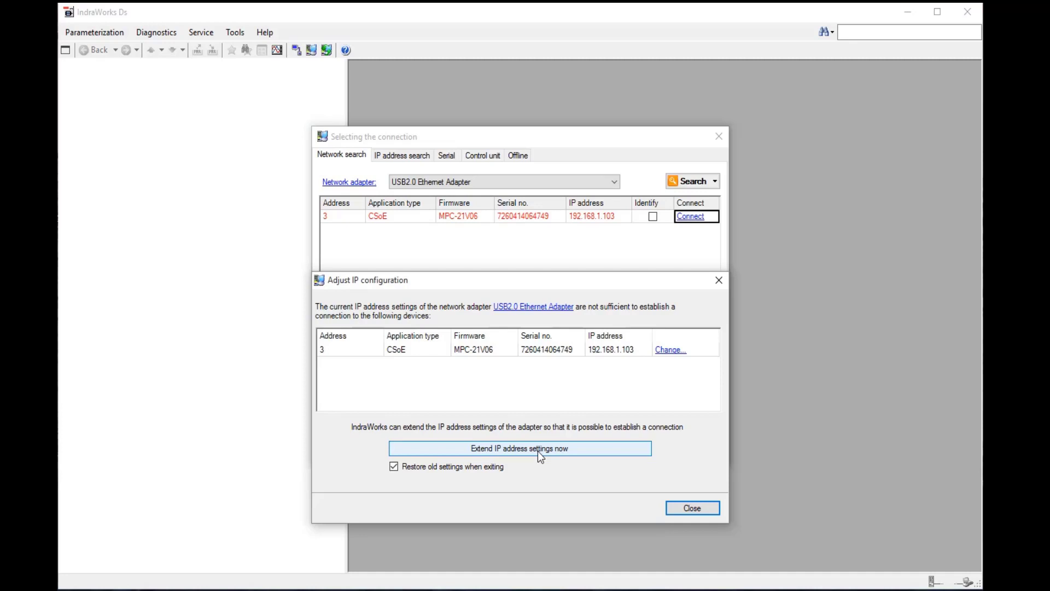
# Extend the adapter's IP settings with 192.168.1.254 and confirm to proceed connecting.
pyautogui.click(519, 448)
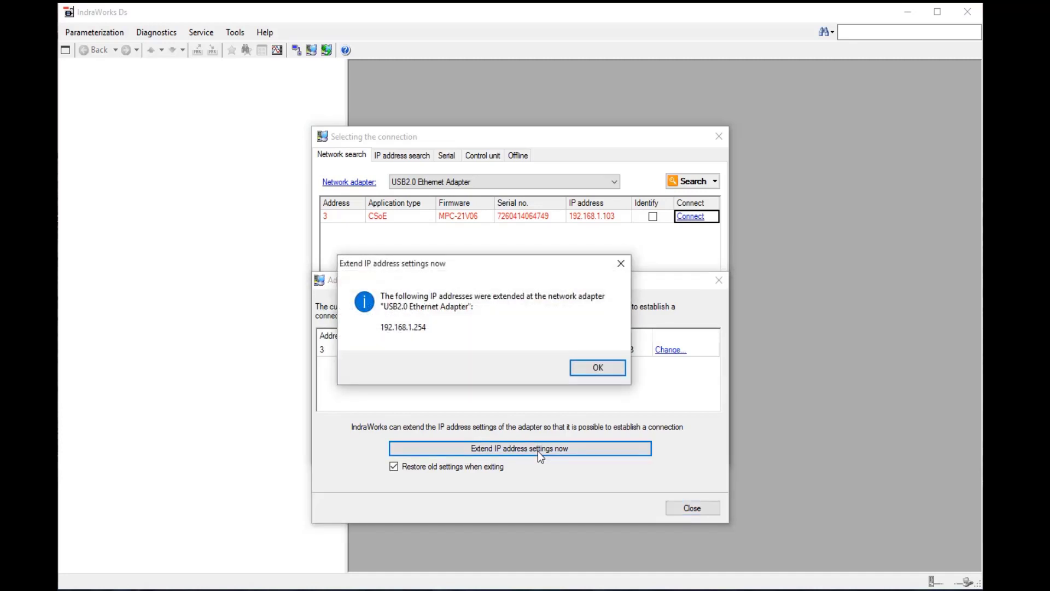
pyautogui.moveTo(585, 314)
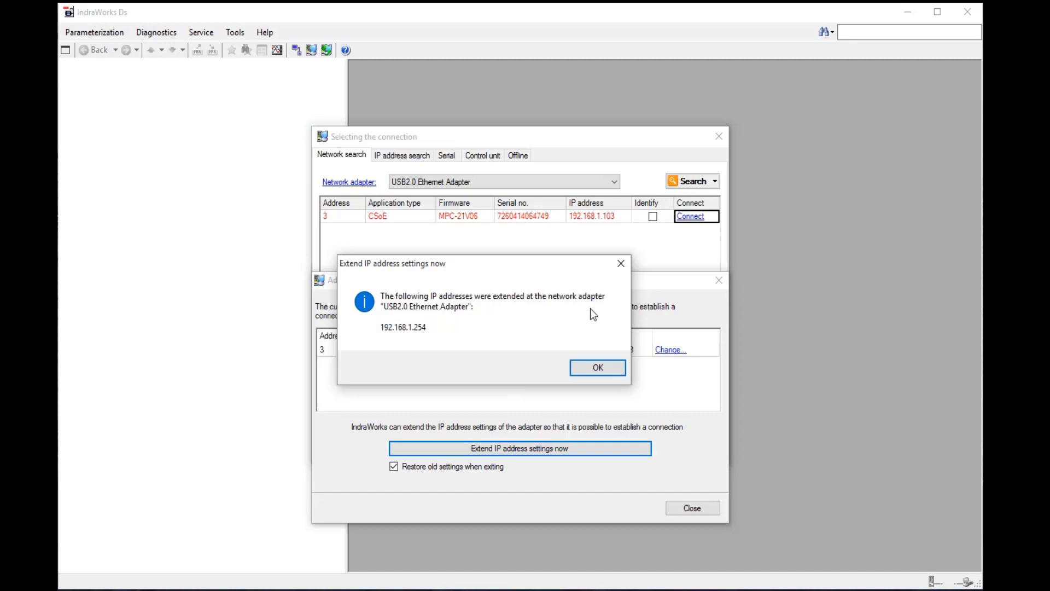
pyautogui.click(596, 368)
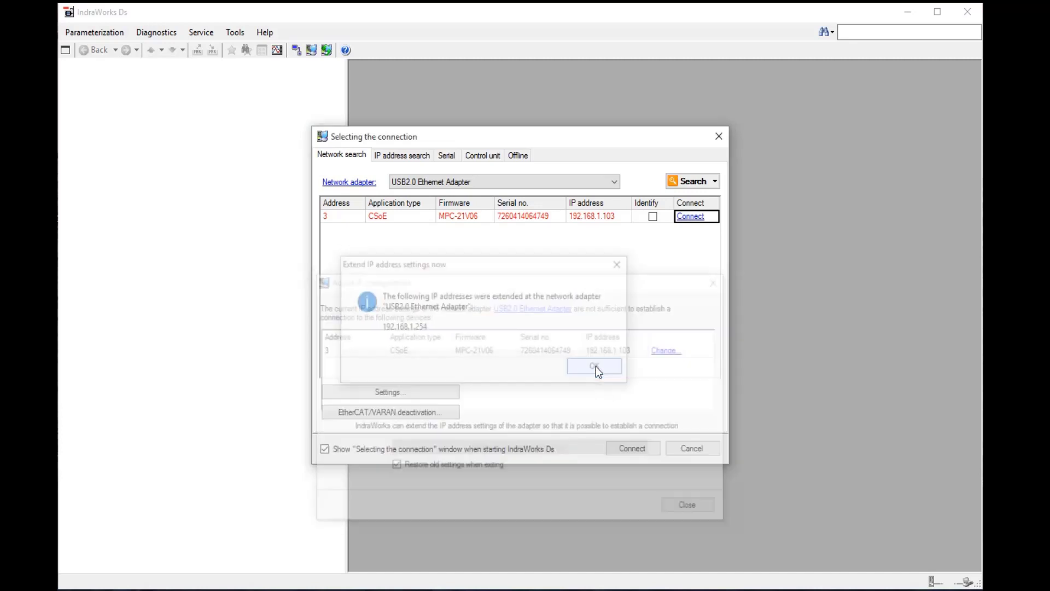
pyautogui.click(594, 367)
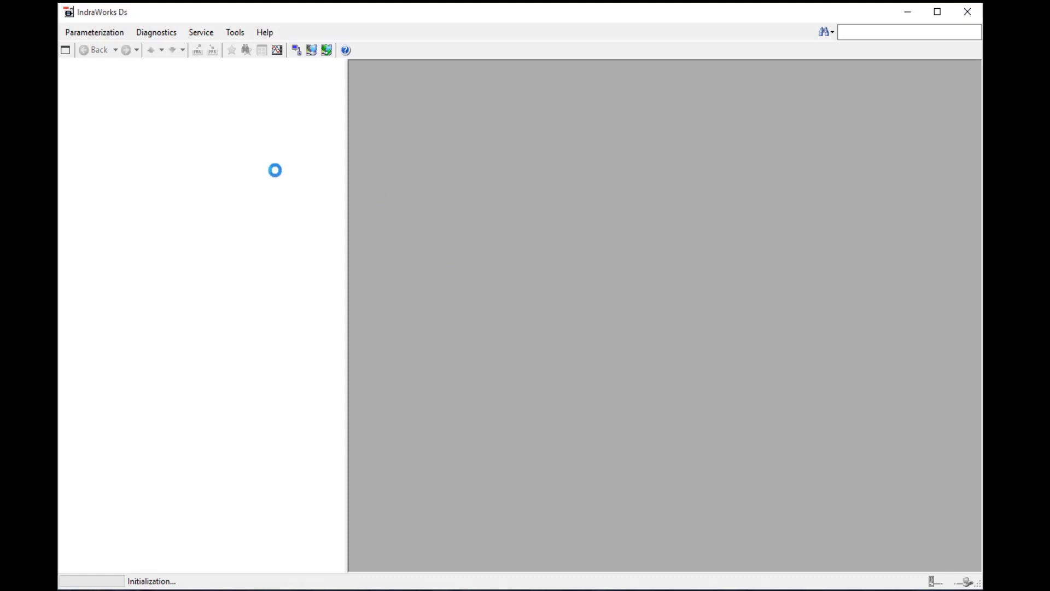